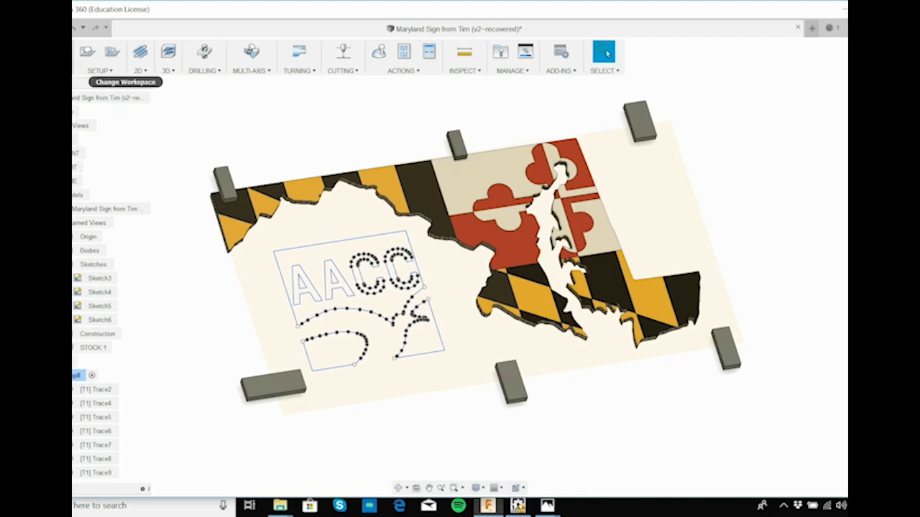
{"action": "mouse_move", "coordinate": [456, 29]}
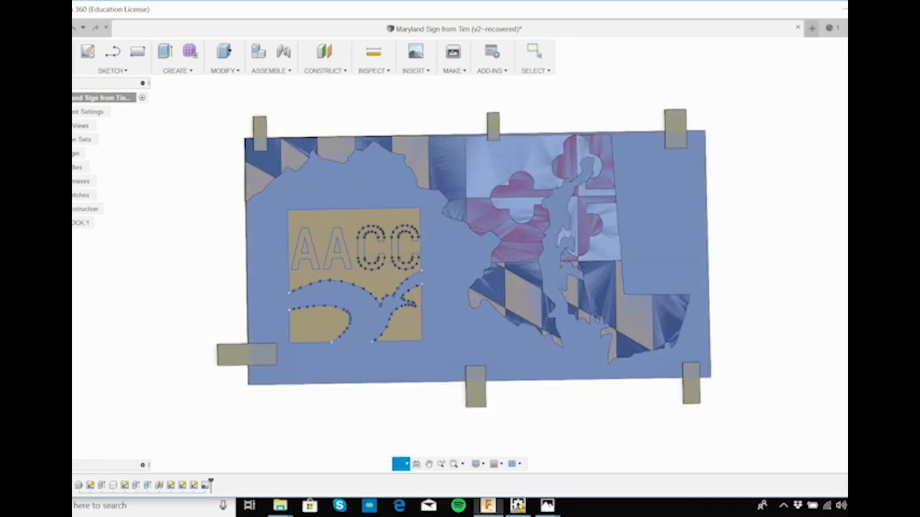
Switch to the Manufacture workspace to show the sign's trace, contour and pocket operations
{"action": "left_click", "coordinate": [536, 51]}
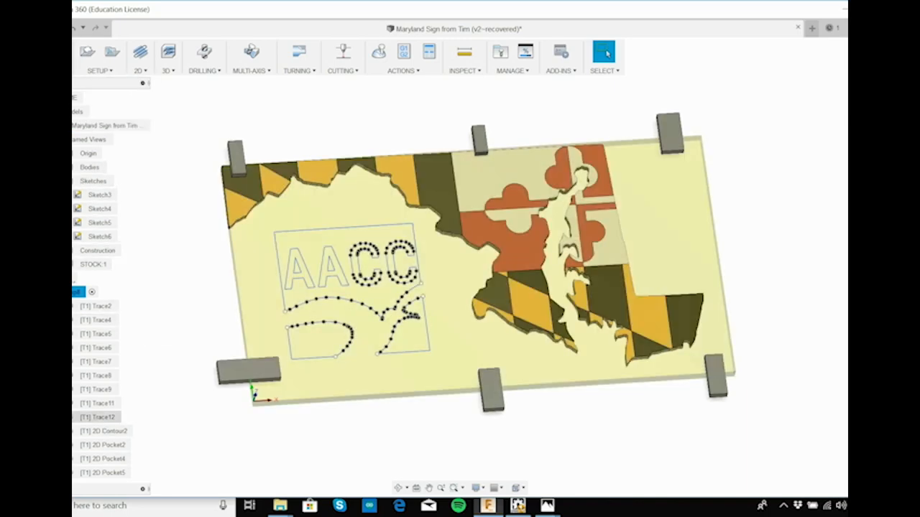
Simulate the [T1] 2D Contour2 operation from the browser's right-click menu
{"action": "left_click", "coordinate": [103, 431]}
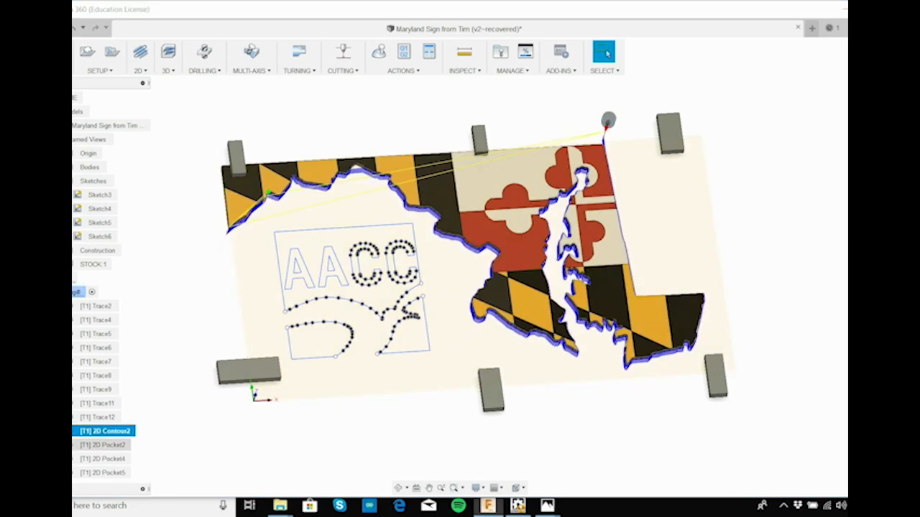
{"action": "right_click", "coordinate": [105, 431]}
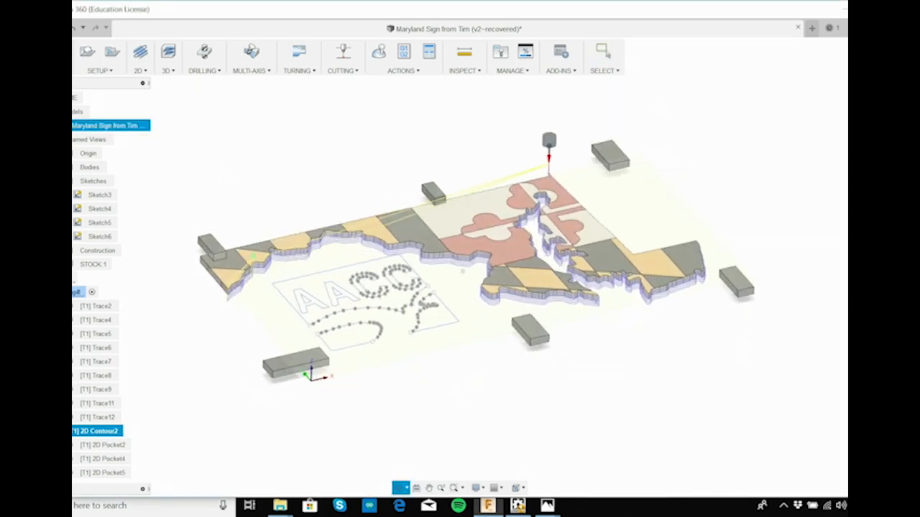
{"action": "right_click", "coordinate": [96, 430]}
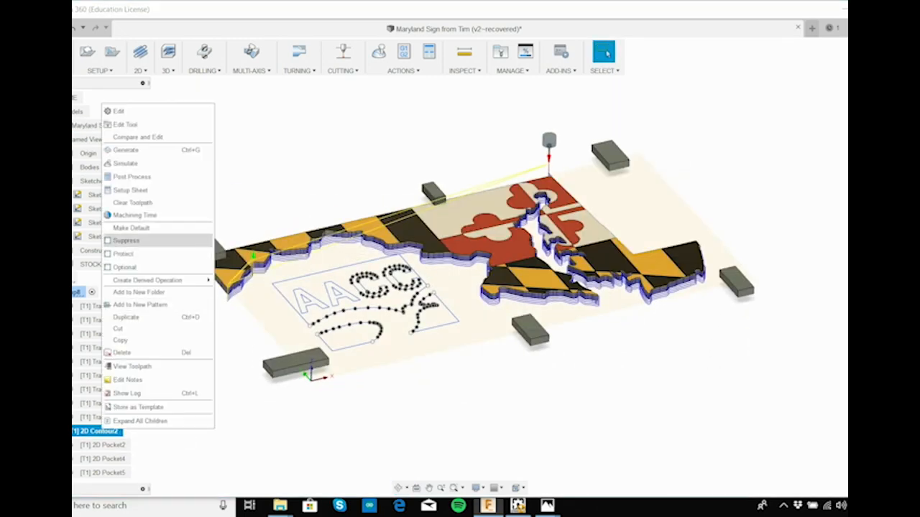
{"action": "left_click", "coordinate": [125, 163]}
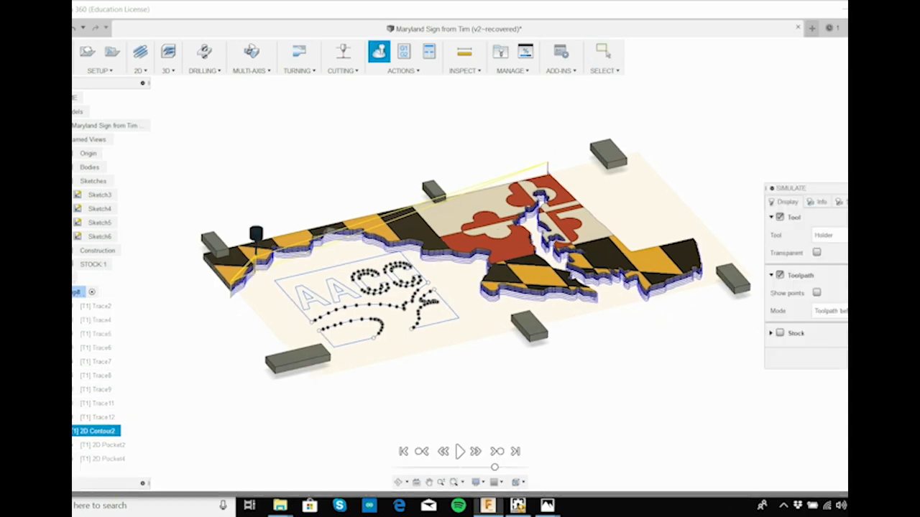
Start playback of the 2D Contour2 simulation along the Maryland outline
{"action": "left_click", "coordinate": [459, 451]}
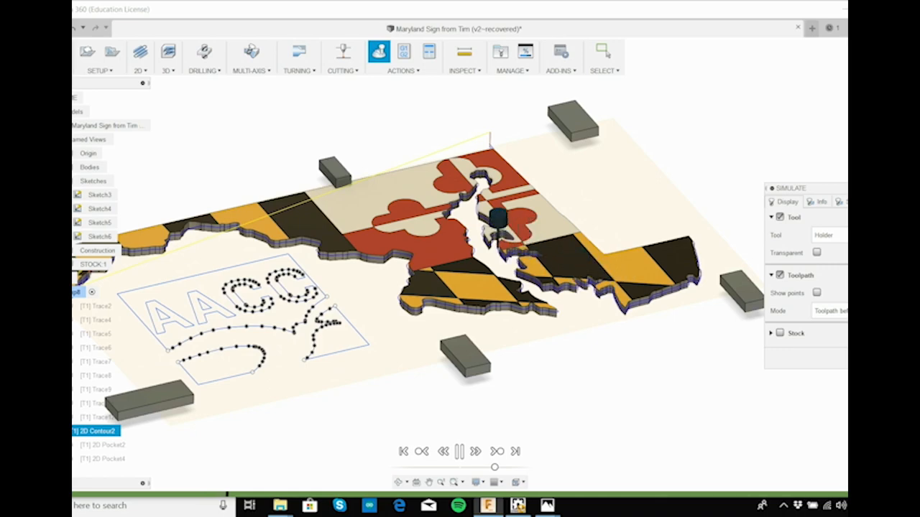
Toggle the player, pausing the cutter on the lower Eastern Shore
{"action": "left_click", "coordinate": [459, 452]}
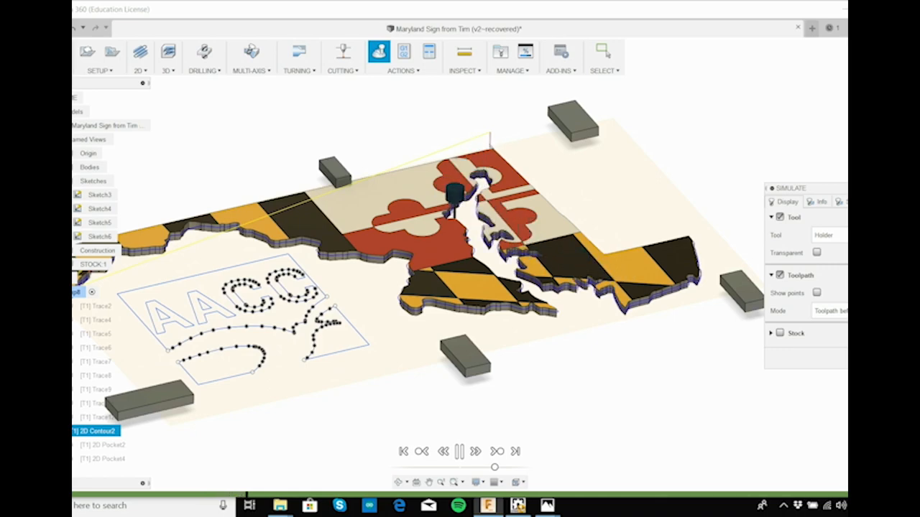
{"action": "left_click", "coordinate": [459, 451]}
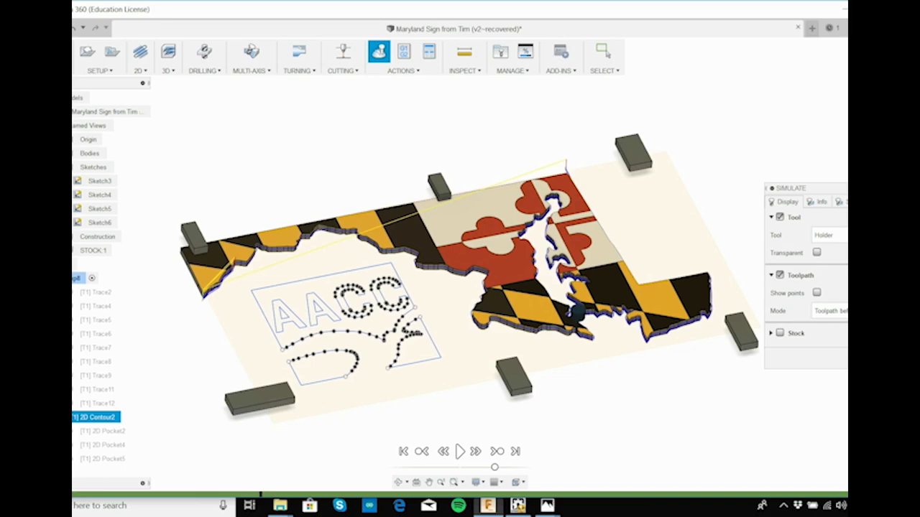
Bring up OpenBuilds CONTROL and defer its update with 'Ask me again in 15min'
{"action": "left_click", "coordinate": [401, 60]}
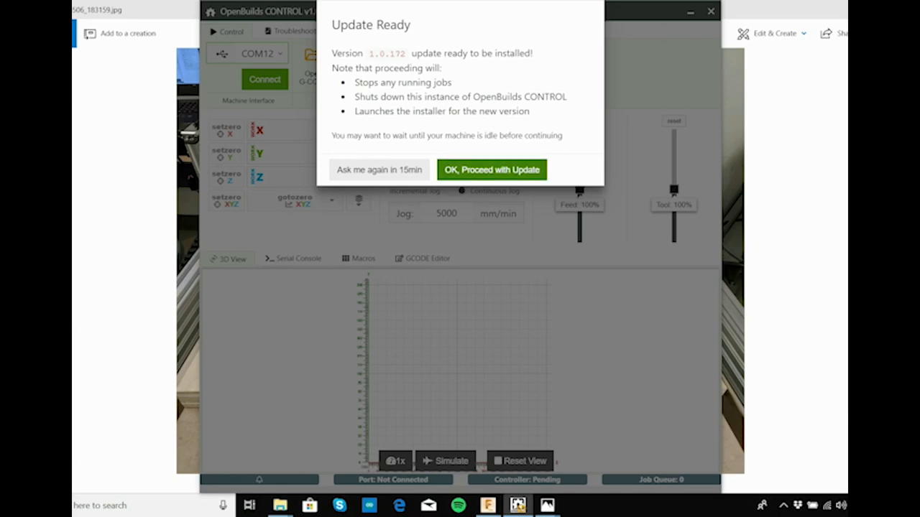
{"action": "left_click", "coordinate": [379, 170]}
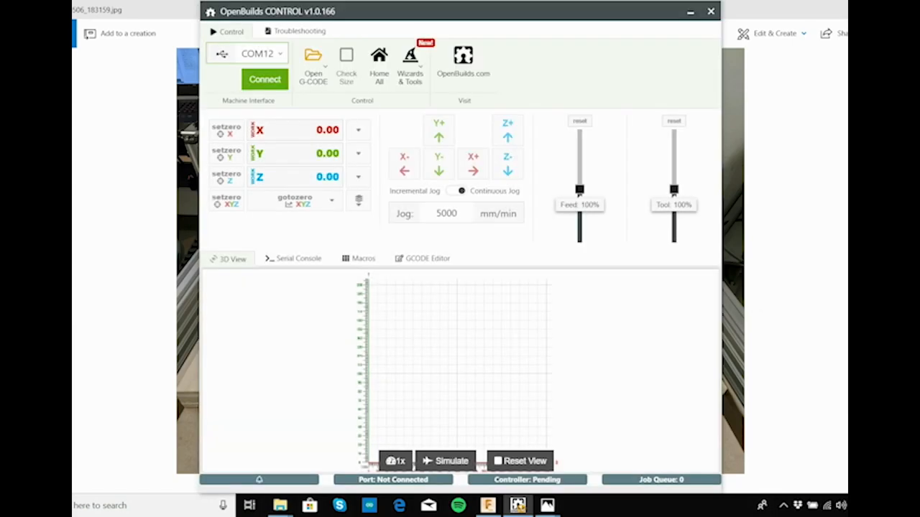